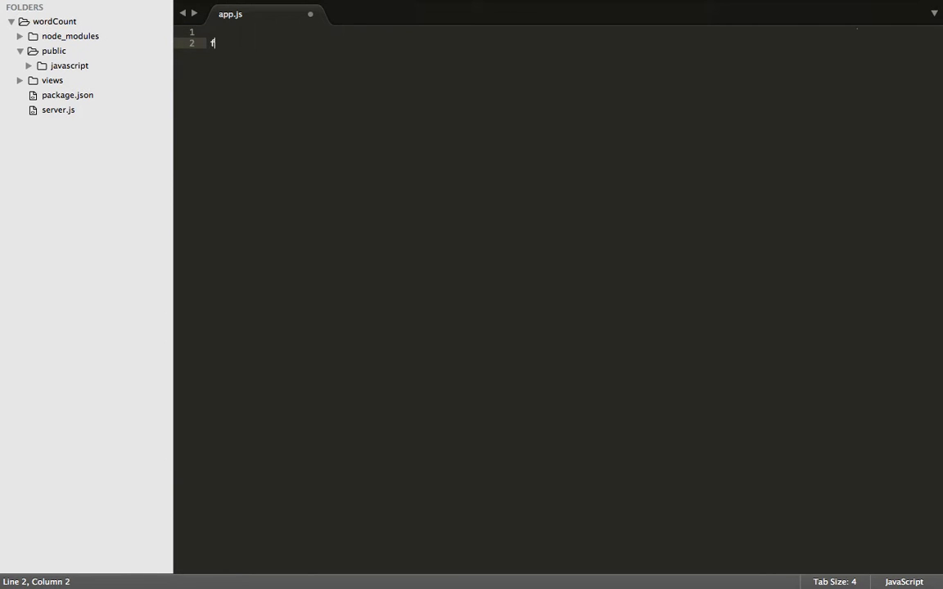
pyautogui.write('unction')
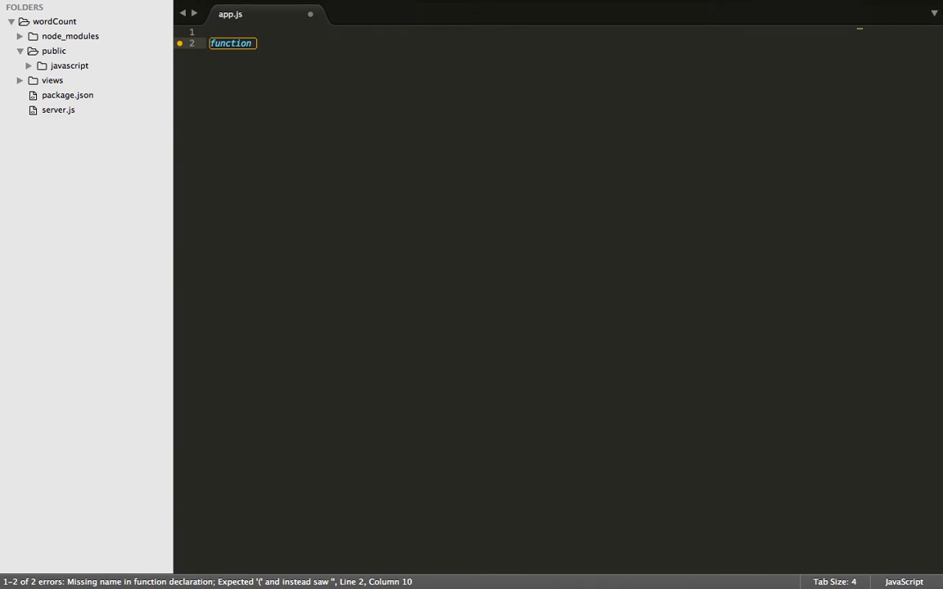
pyautogui.write('wordCou')
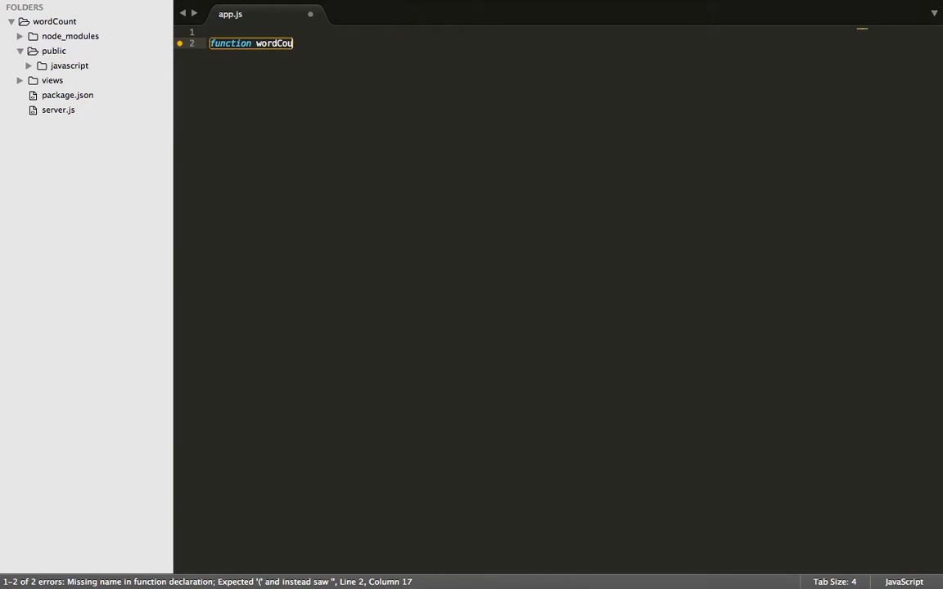
pyautogui.write('nt')
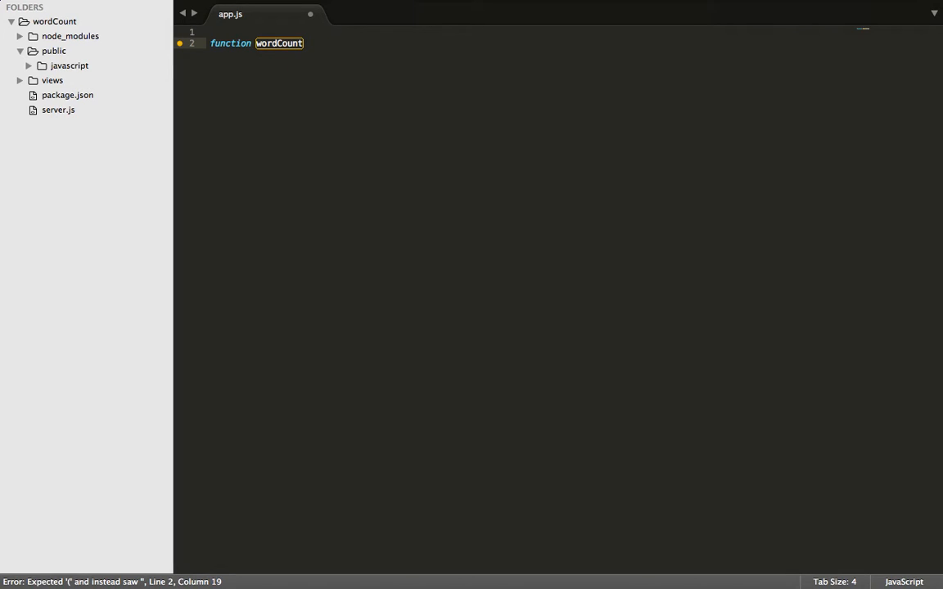
pyautogui.write('(str)')
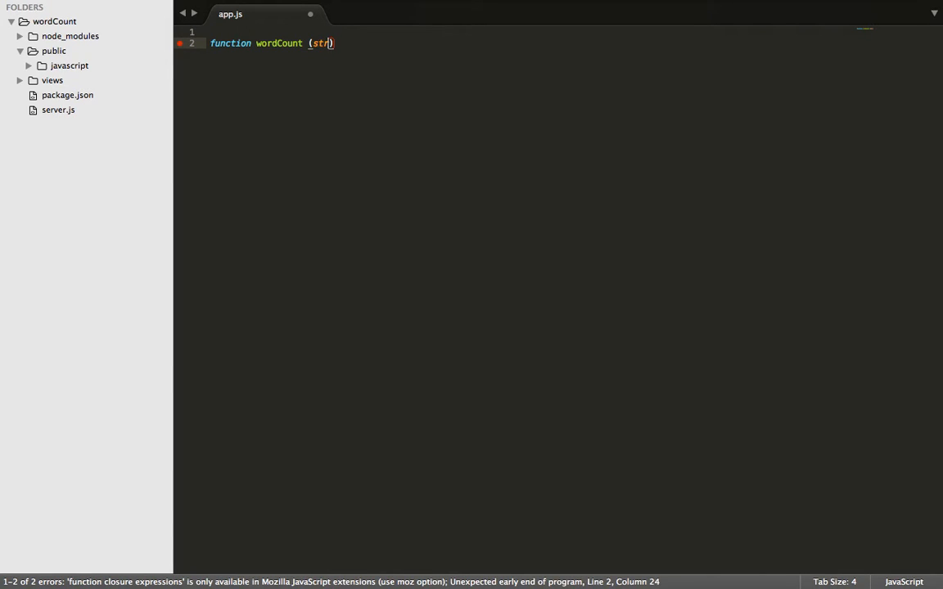
pyautogui.write('{')
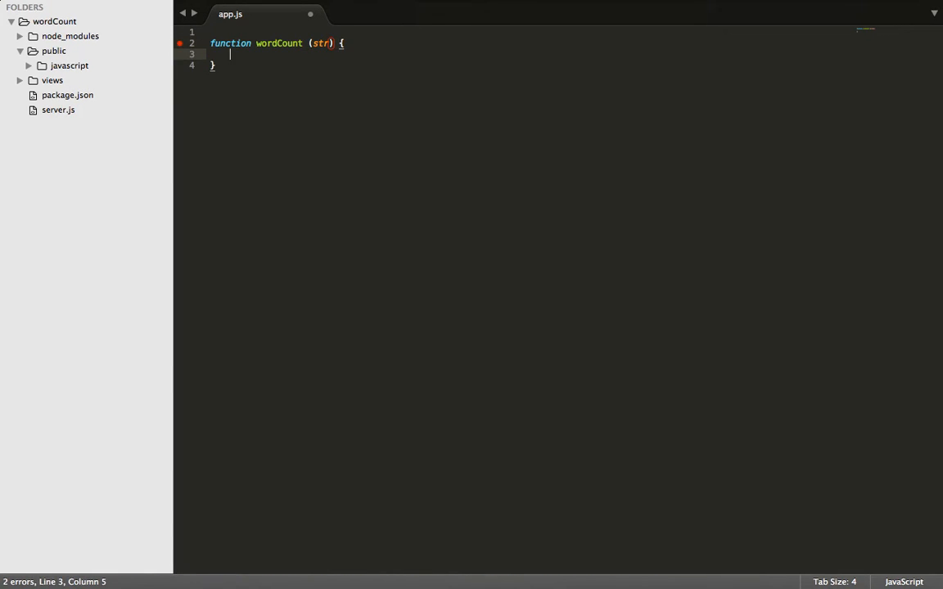
pyautogui.write('r')
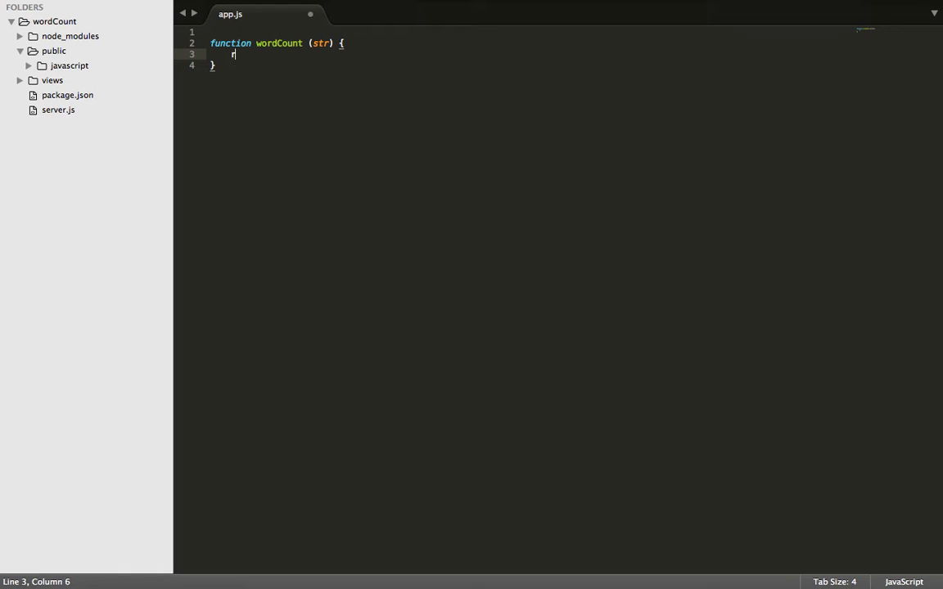
pyautogui.write('eturn str')
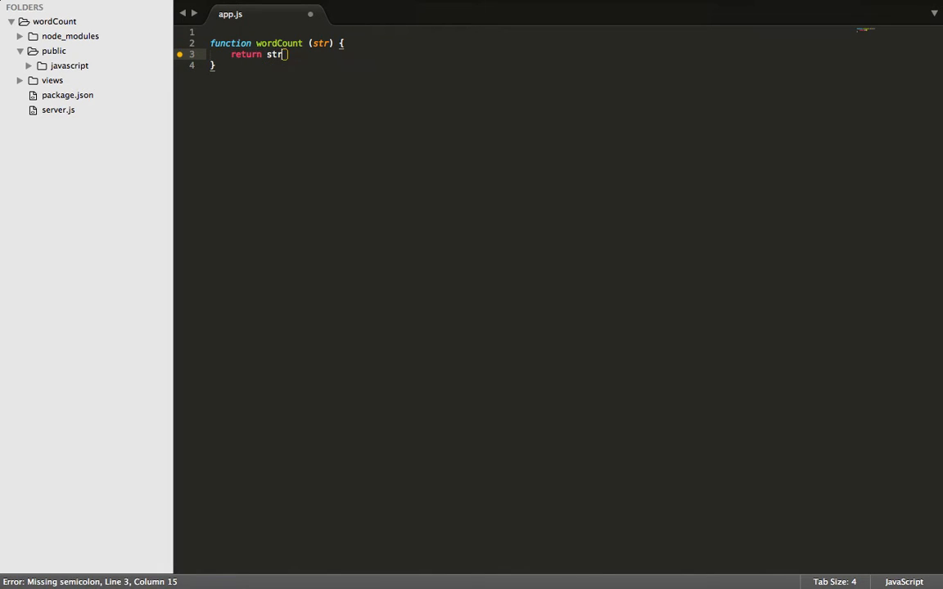
pyautogui.write('.sp')
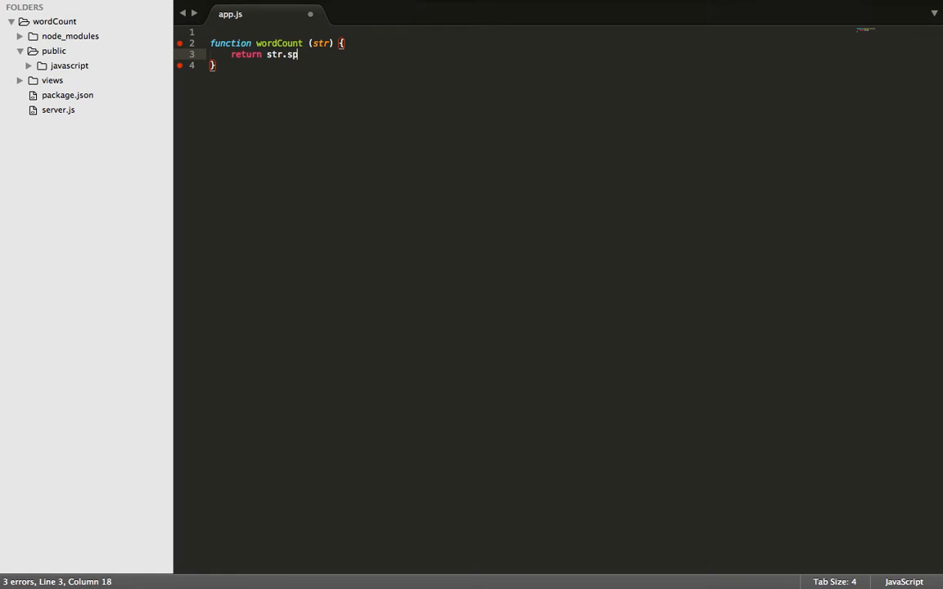
pyautogui.write('lit()')
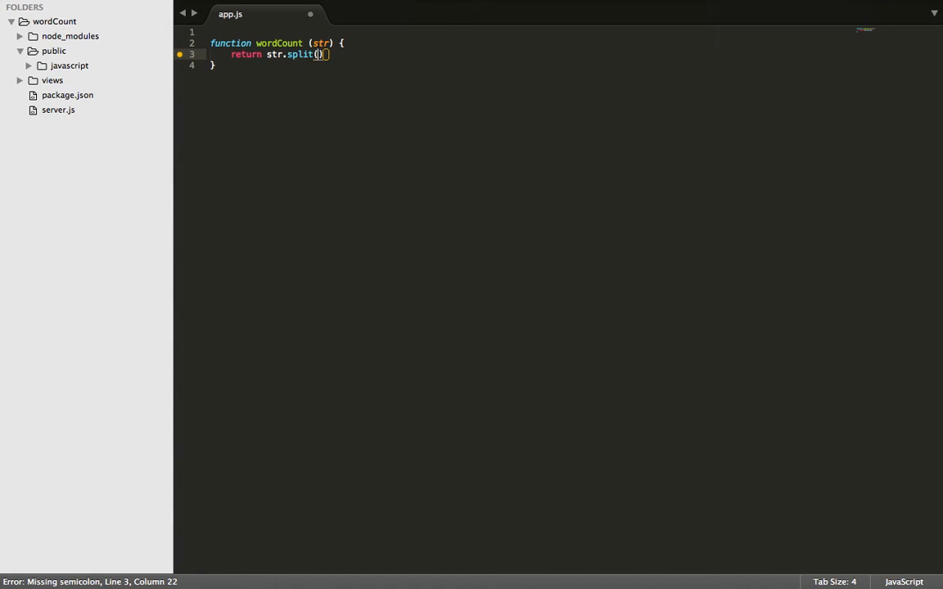
pyautogui.write('" "')
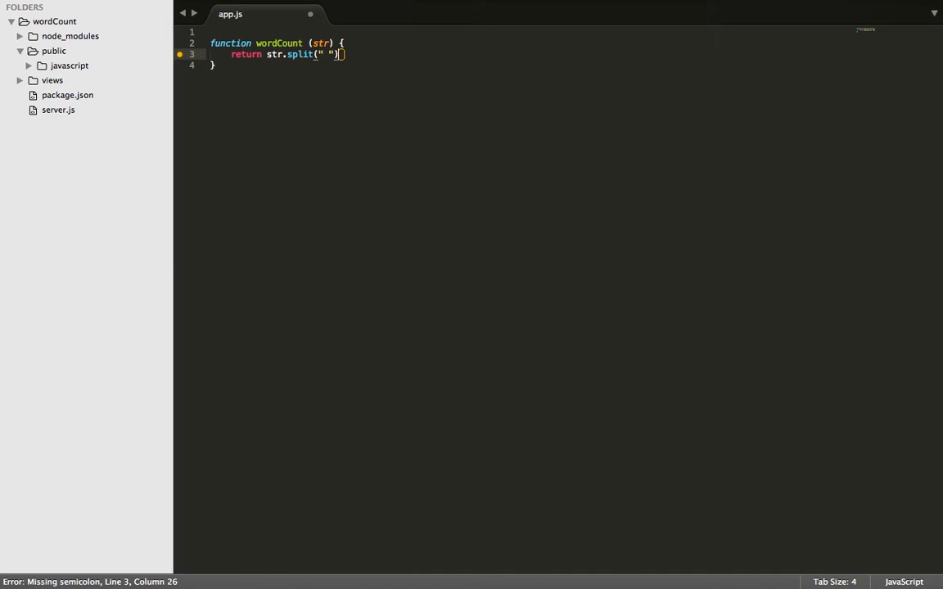
pyautogui.write(';')
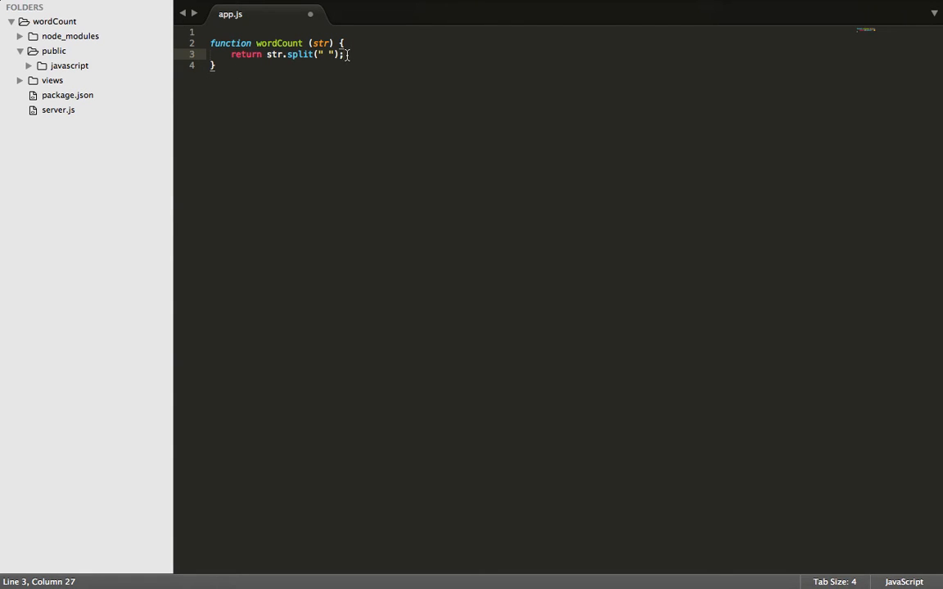
pyautogui.write('.')
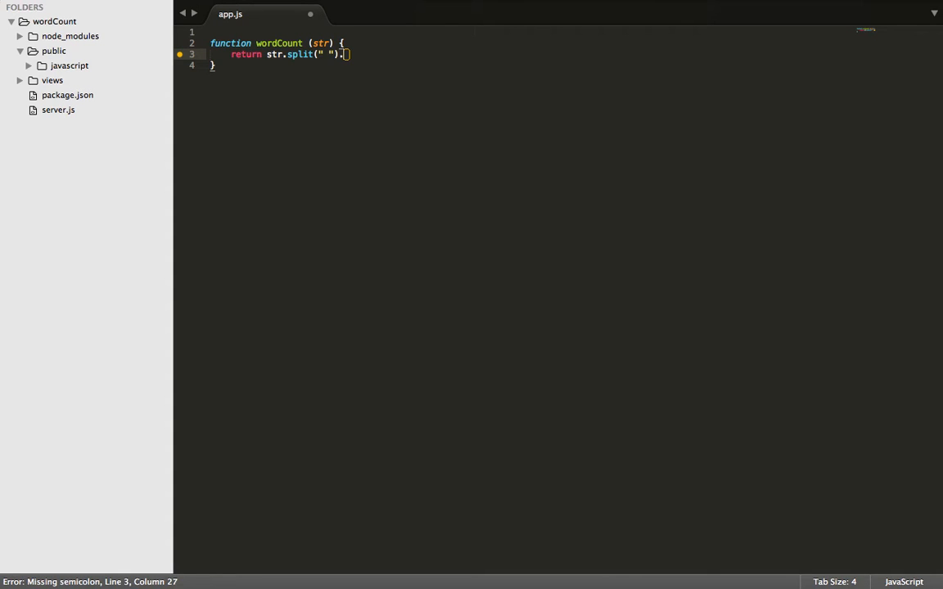
pyautogui.write('lengt')
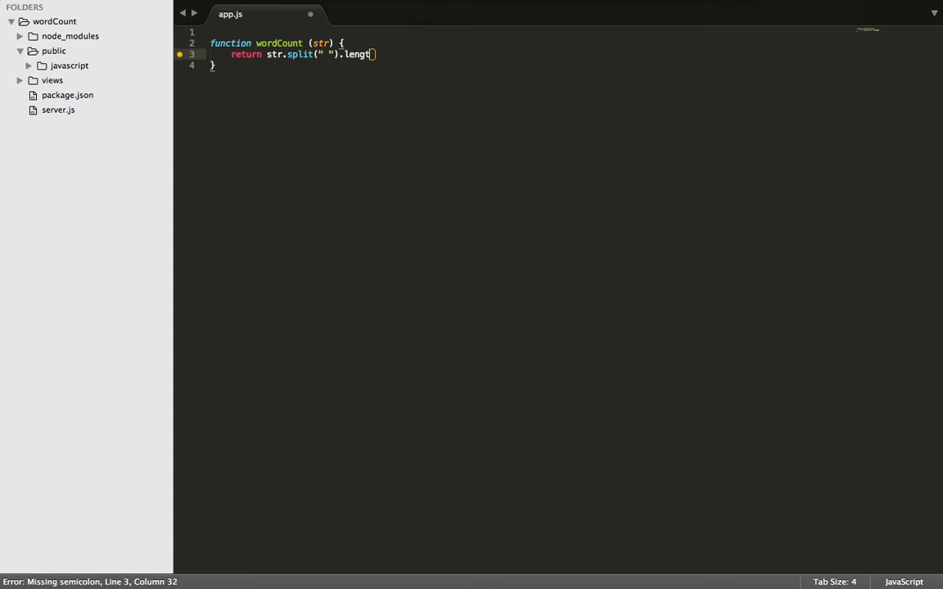
pyautogui.write('h;')
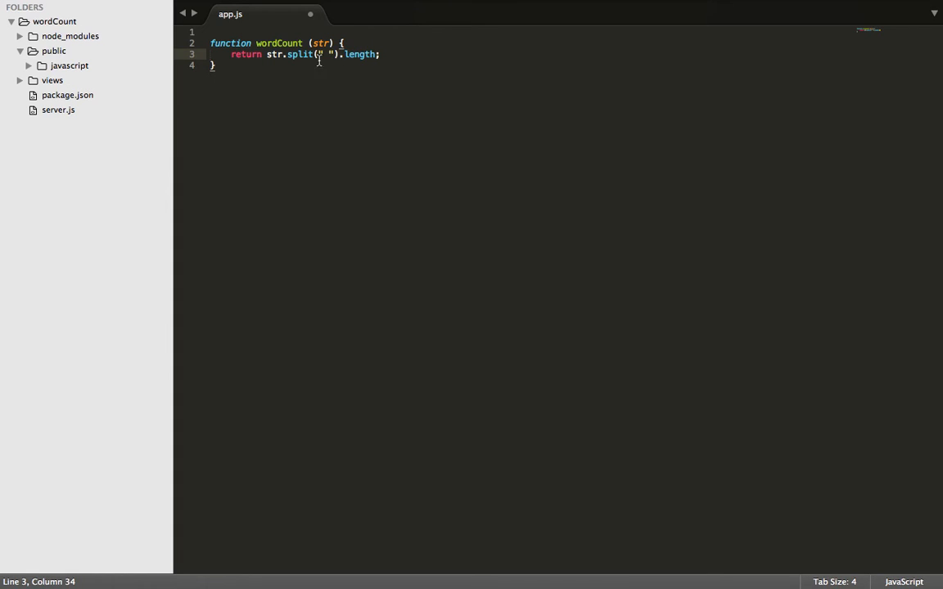
pyautogui.write('console.log(')
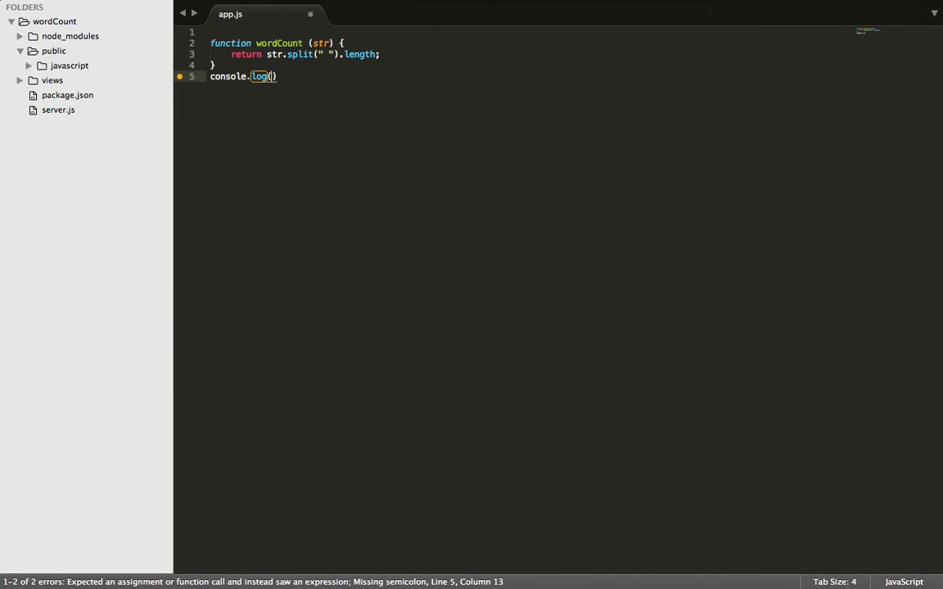
pyautogui.write('wordCount("')
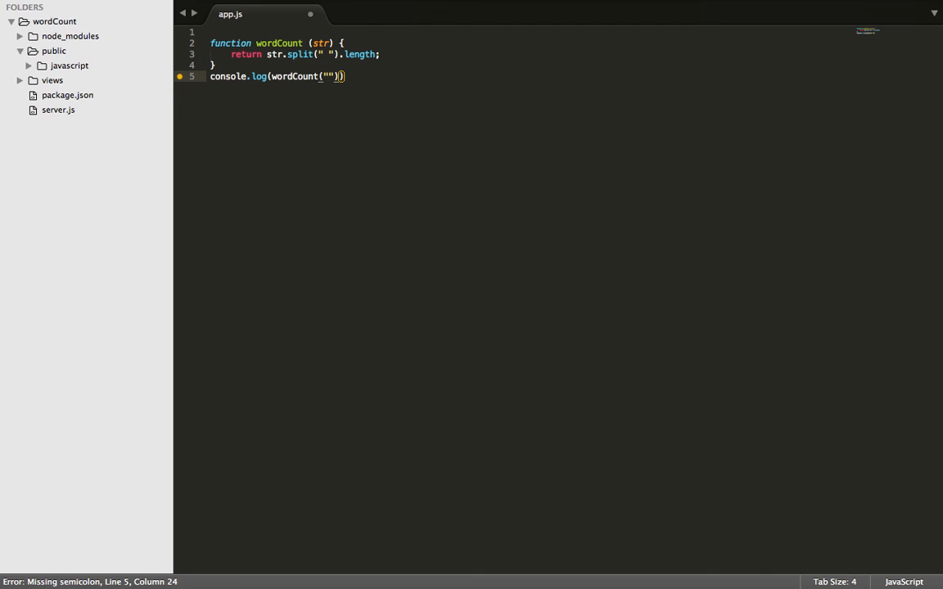
pyautogui.write('mary met sa')
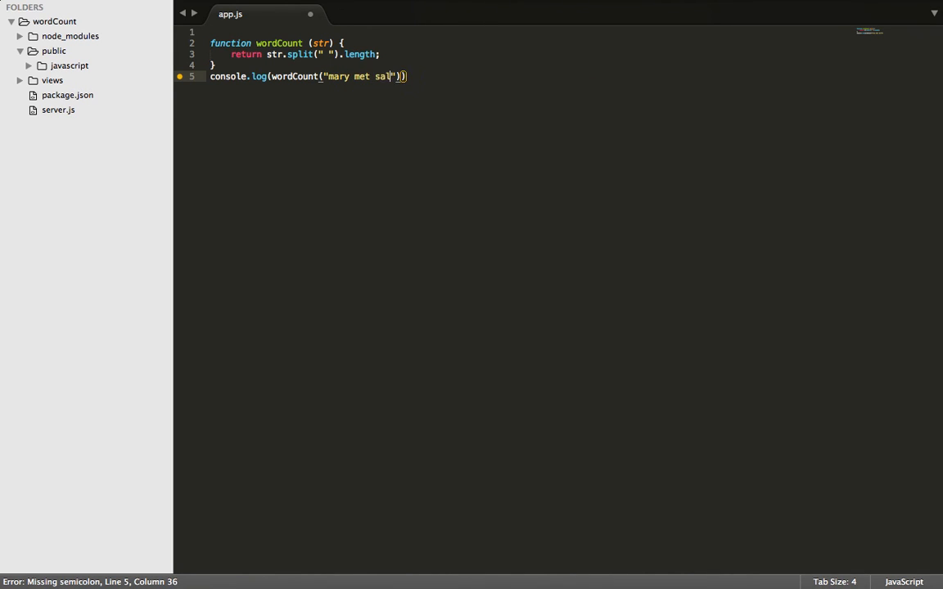
pyautogui.write('ly')
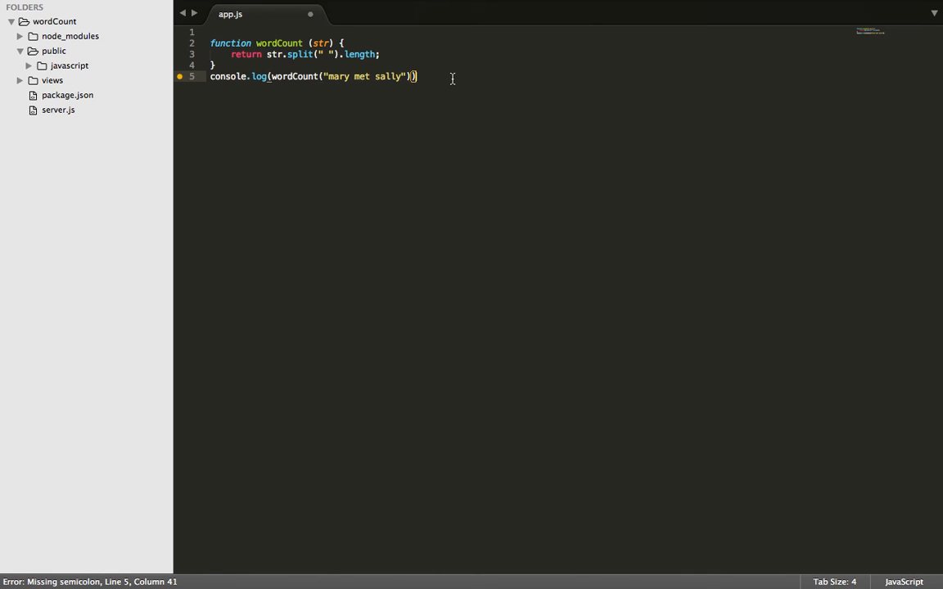
pyautogui.write(';')
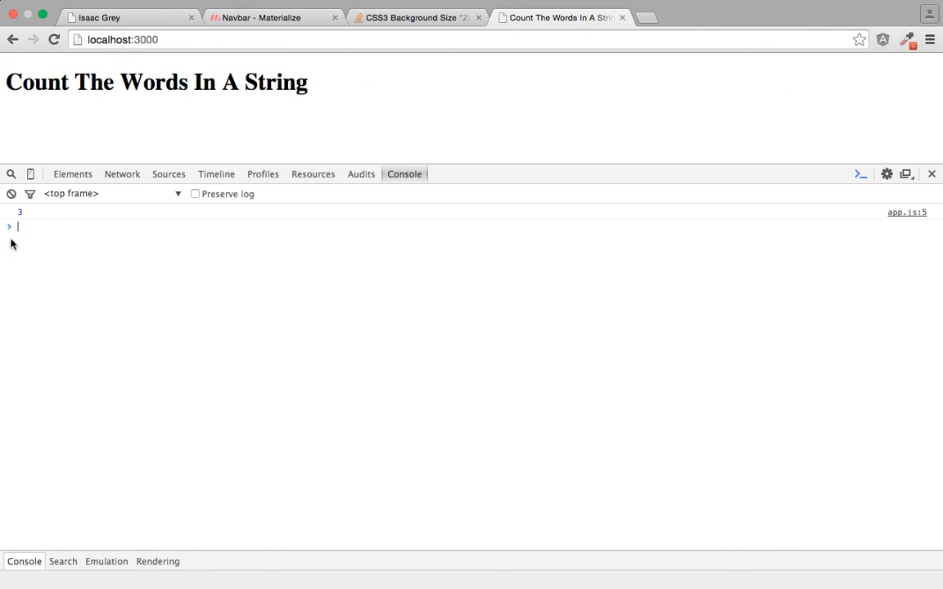
pyautogui.moveTo(23, 228)
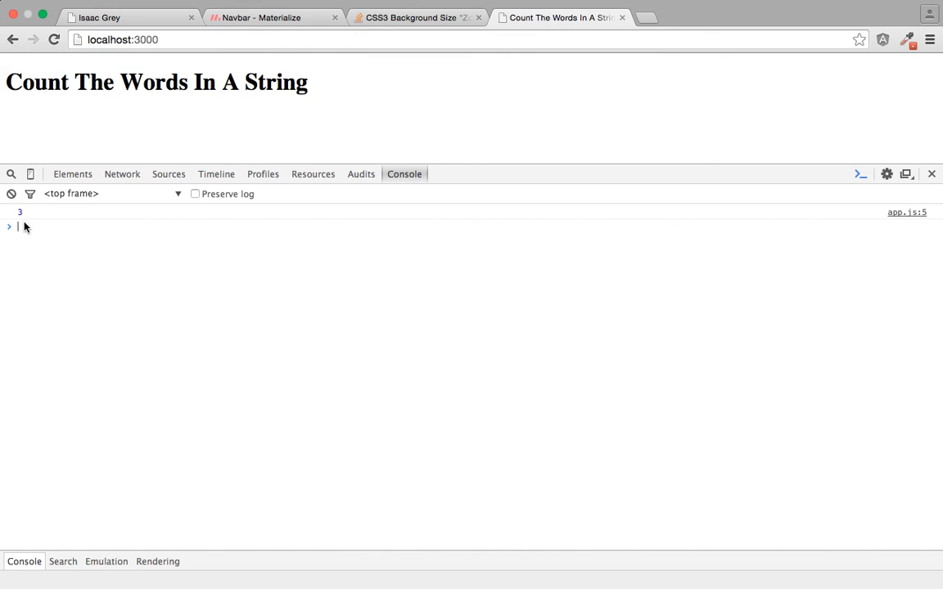